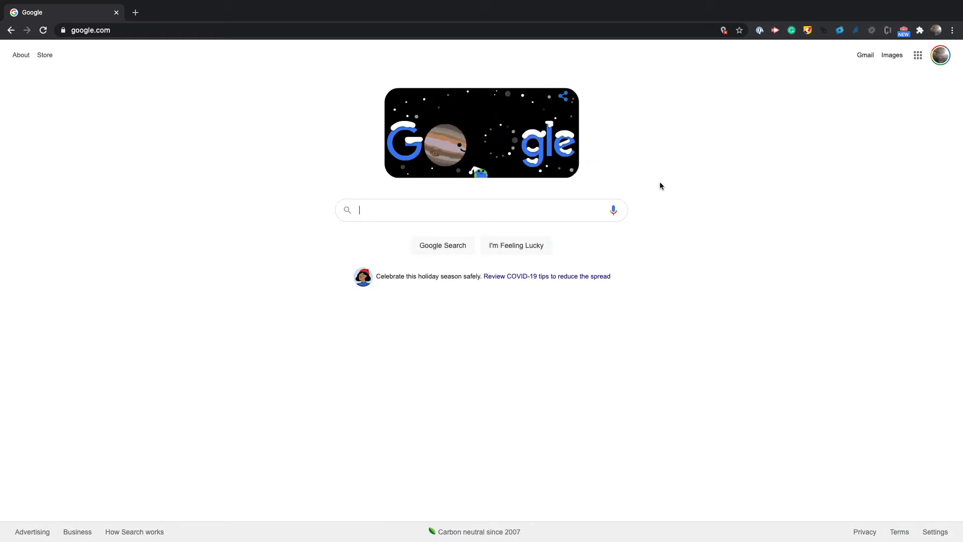
- Inspect the Google homepage so DevTools shows the body element's styles
{"action": "right_click", "coordinate": [661, 186]}
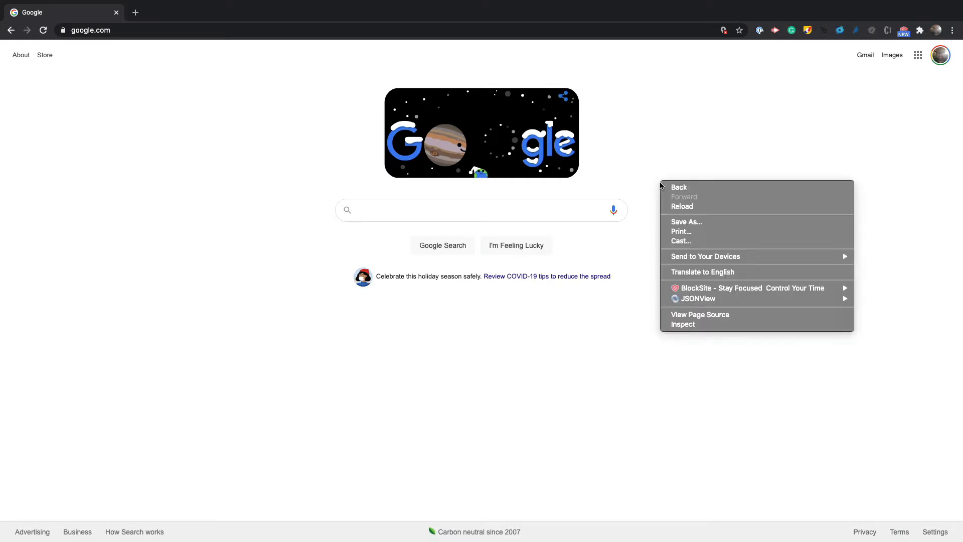
{"action": "left_click", "coordinate": [674, 329]}
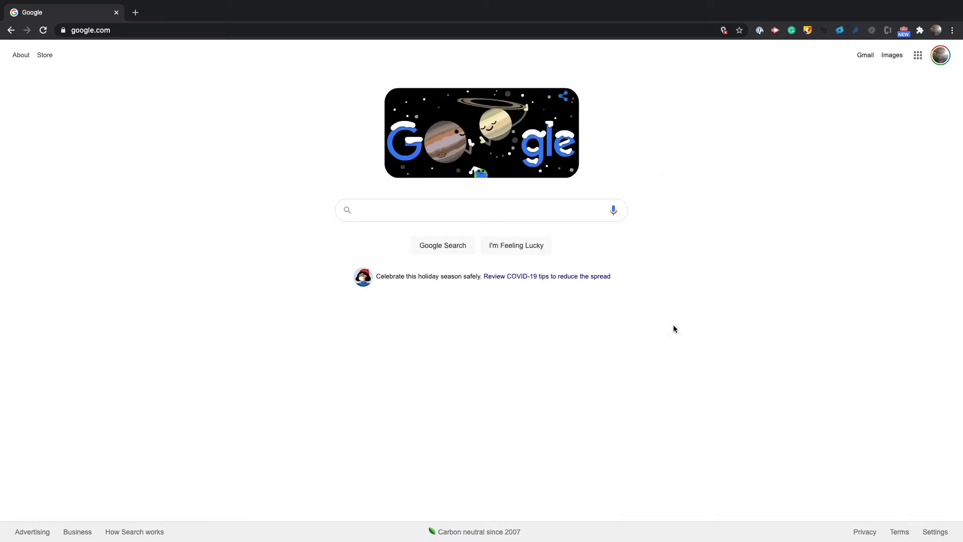
{"action": "key", "text": "F12"}
{"action": "type", "text": "background-color: blue;"}
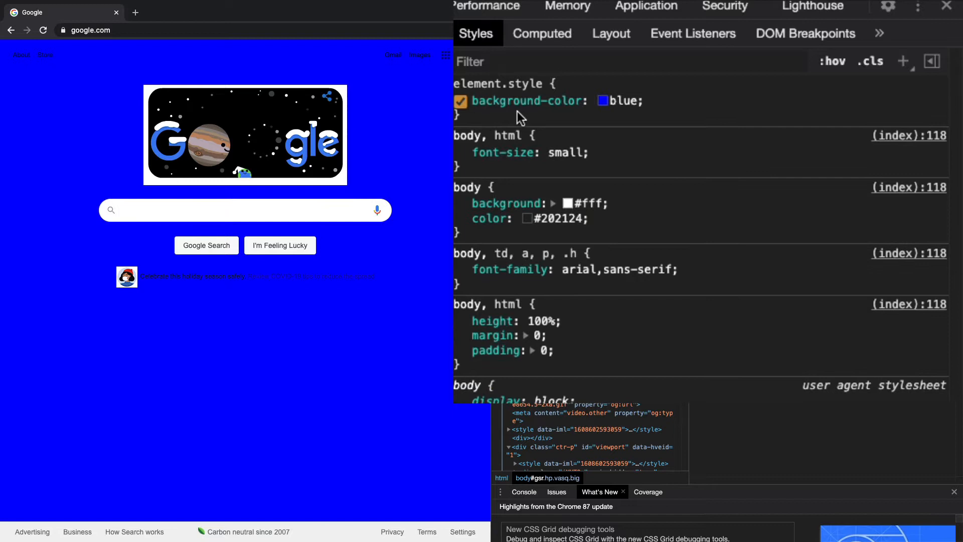
- Give the body a trial background-color and shift its hue toward teal in the picker
{"action": "left_click", "coordinate": [602, 100]}
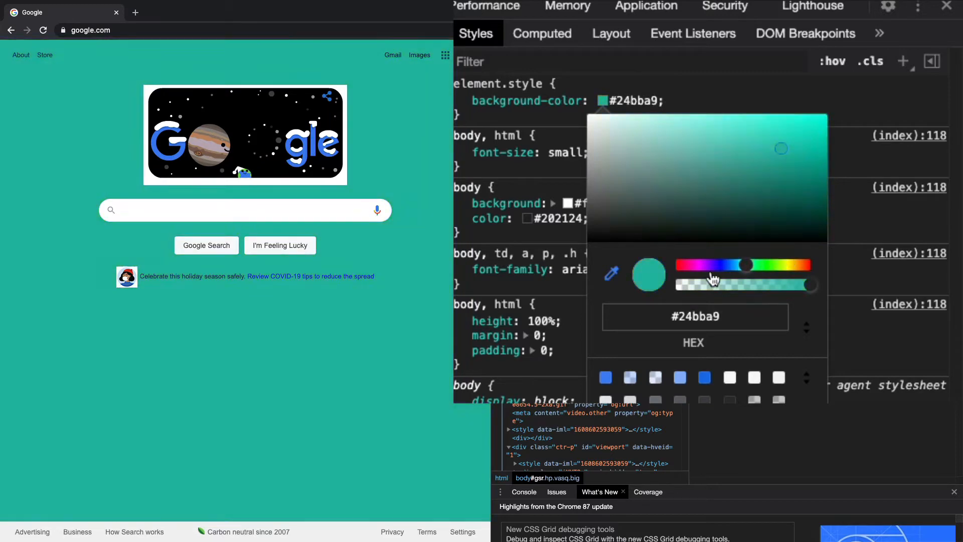
{"action": "left_click_drag", "start_coordinate": [743, 264], "coordinate": [691, 263]}
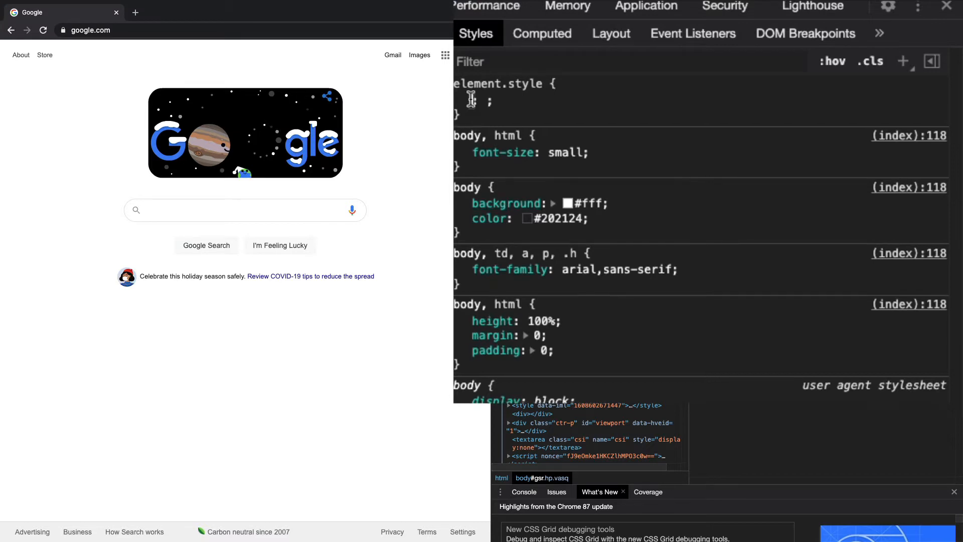
- Add the watercolour background-image url to the body with background-size 100
{"action": "type", "text": "background-image: url(https://www.goodfreephotos.com/cache/other-photos/b...)"}
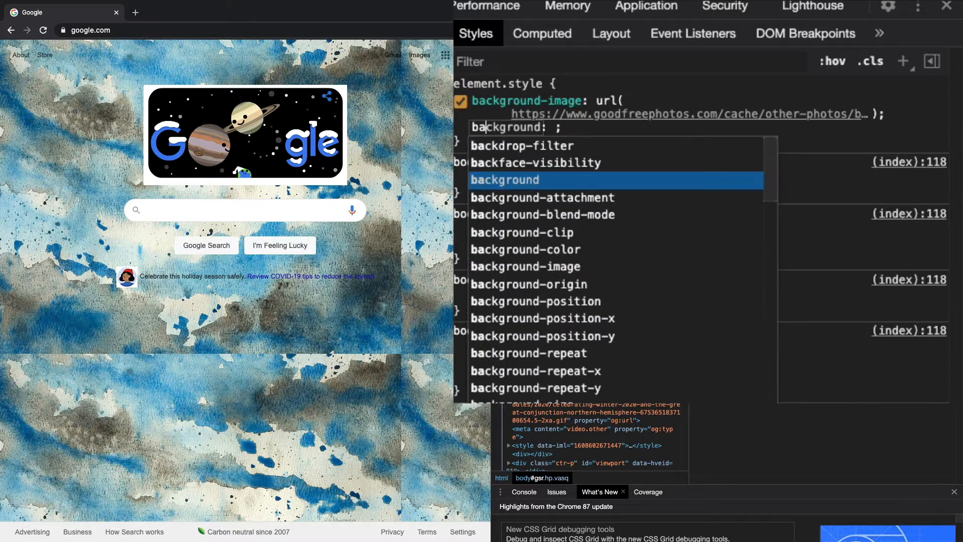
{"action": "type", "text": "zi"}
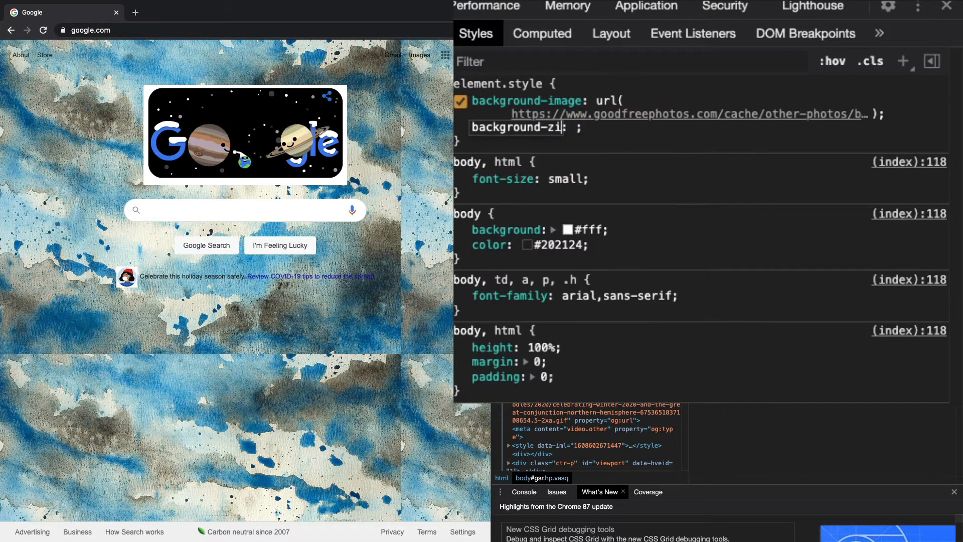
{"action": "type", "text": "100px"}
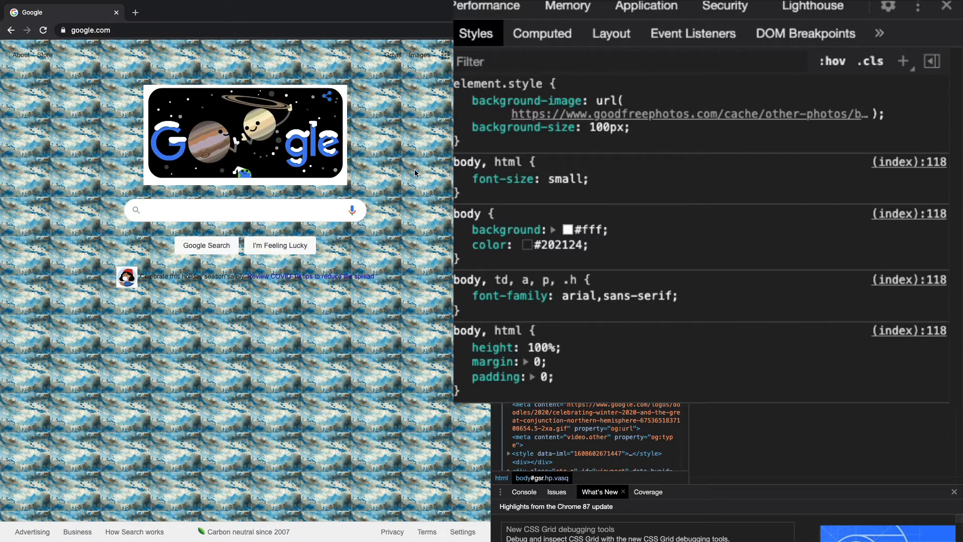
- Adjust background-size through 400 and 14 before settling on 50px tiles
{"action": "left_click", "coordinate": [460, 101]}
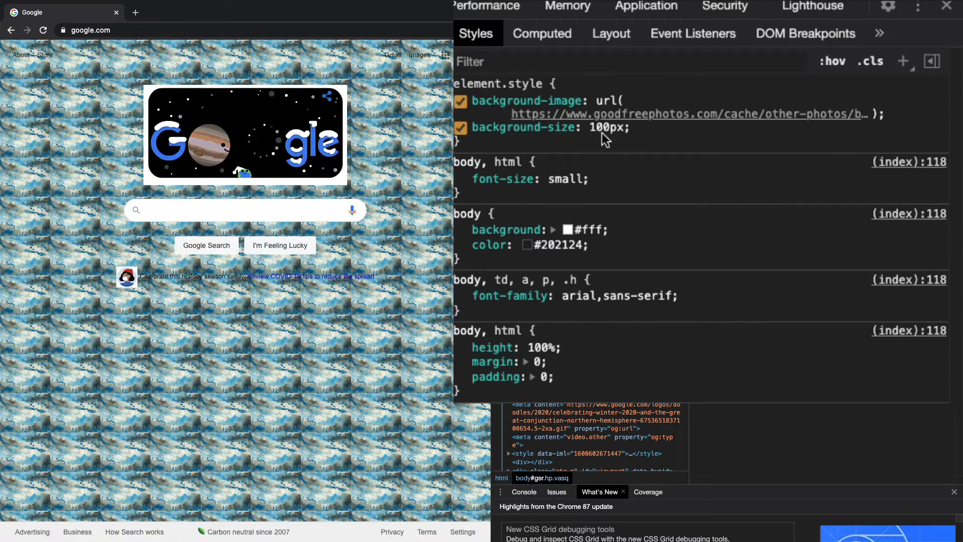
{"action": "type", "text": "4"}
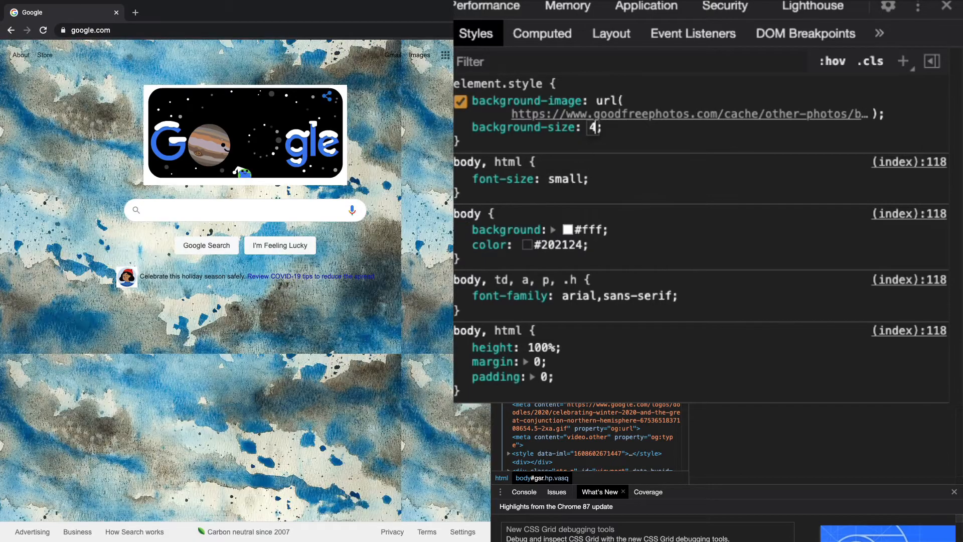
{"action": "type", "text": "00"}
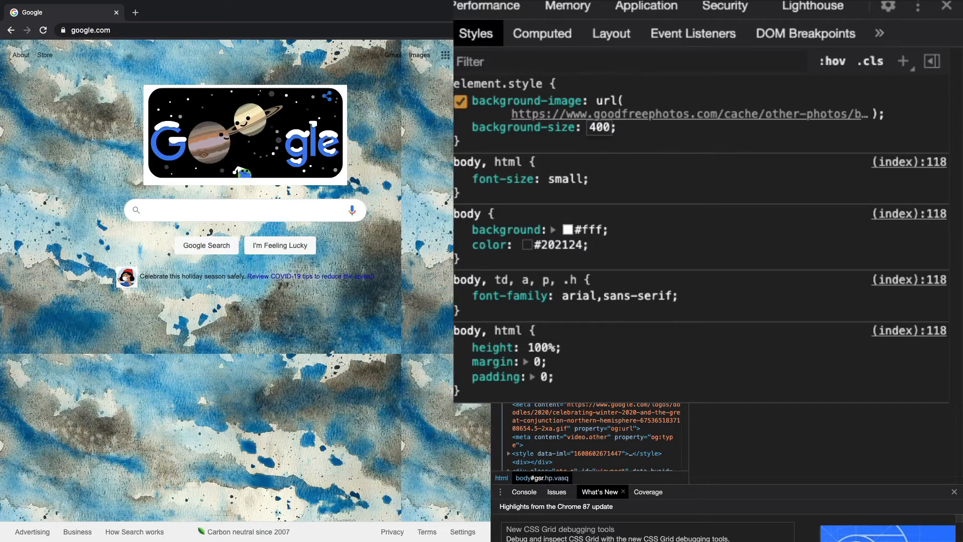
{"action": "type", "text": "14"}
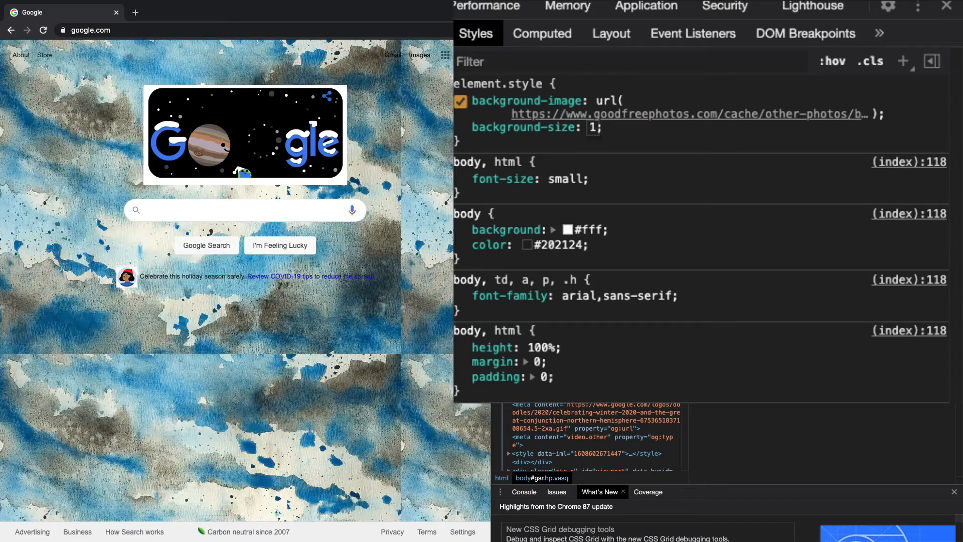
{"action": "type", "text": "50px"}
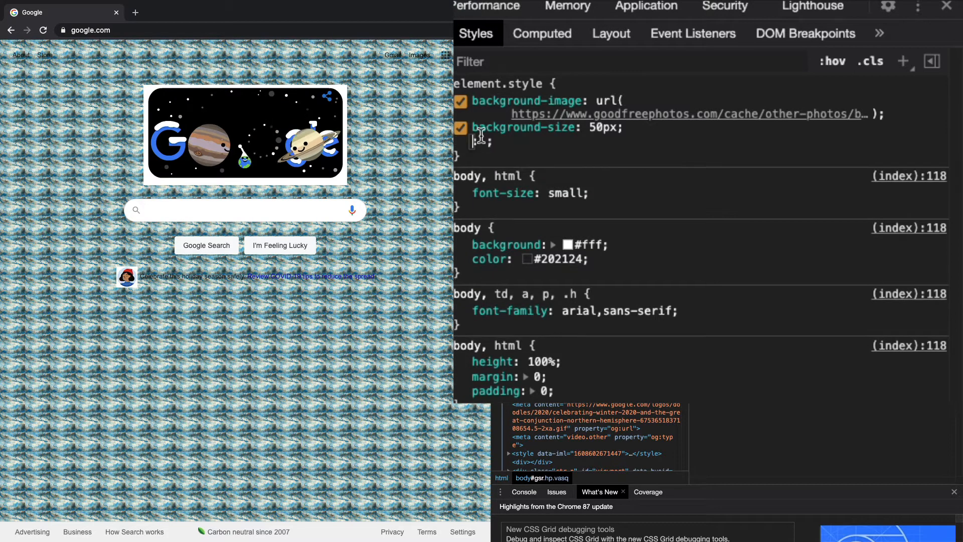
- Set background-repeat: no-repeat, then reload the page to discard the inline styles
{"action": "type", "text": "background-repeat: no-repeat"}
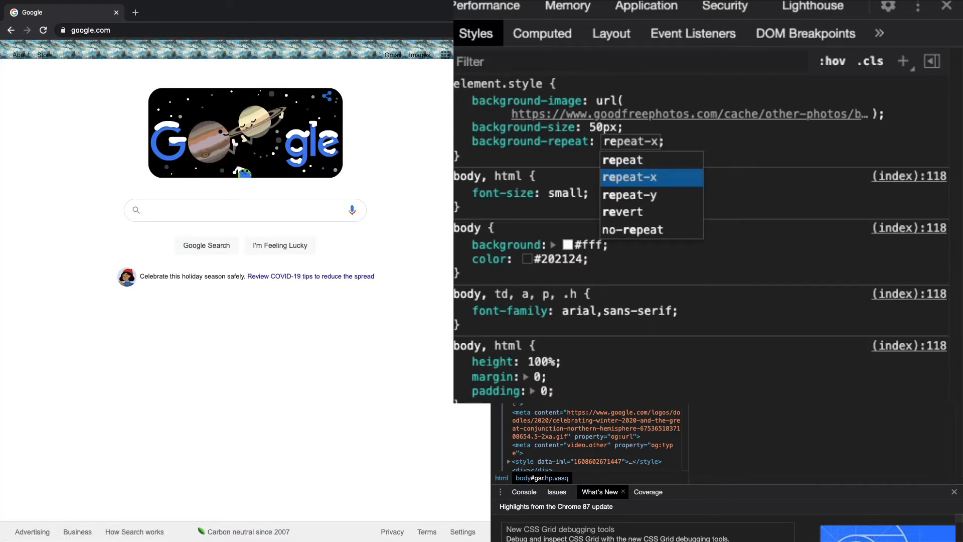
{"action": "left_click", "coordinate": [628, 176]}
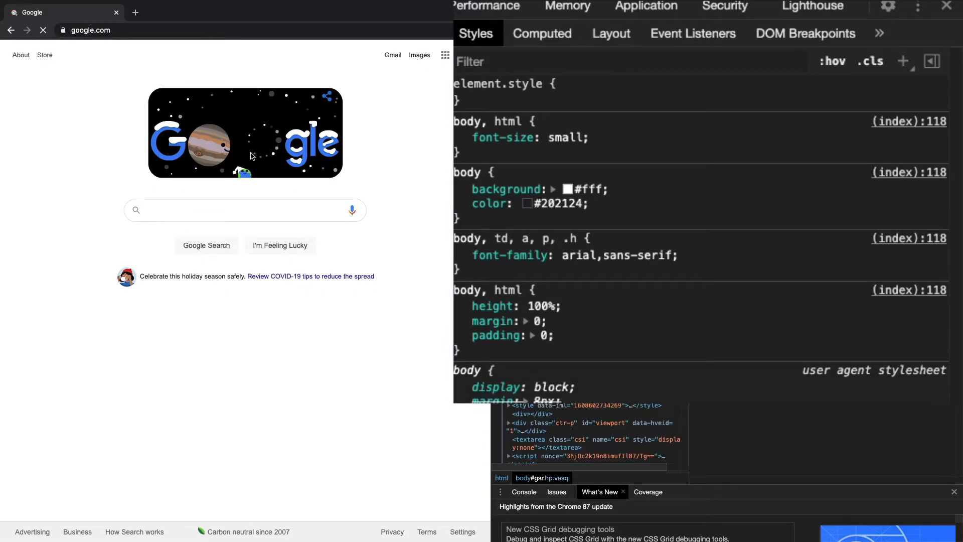
- Re-add the watercolour background-image and size it with background-size: cover
{"action": "left_click", "coordinate": [42, 30]}
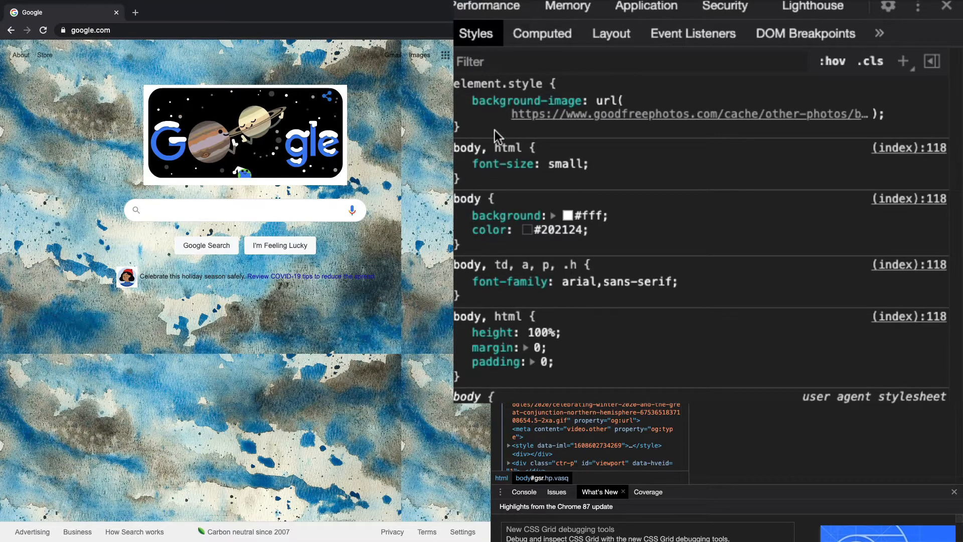
{"action": "left_click", "coordinate": [460, 100]}
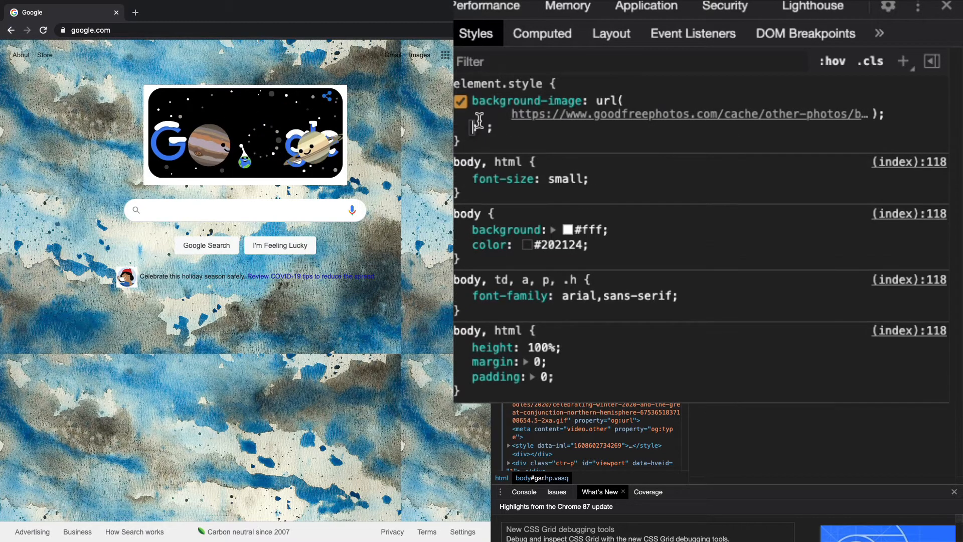
{"action": "type", "text": "background-size: cover;"}
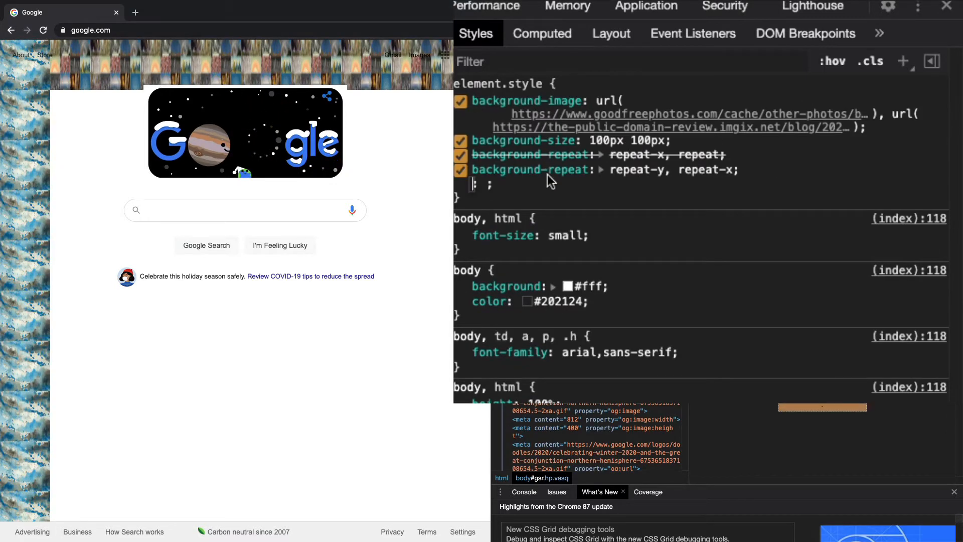
- Toggle the overridden background-repeat rule off and on for the two 100px images
{"action": "left_click", "coordinate": [460, 154]}
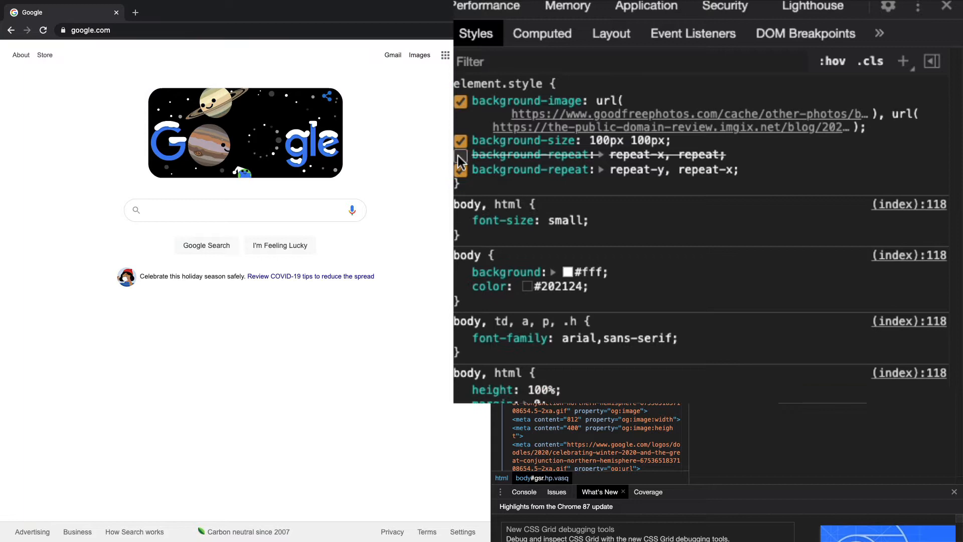
{"action": "left_click", "coordinate": [460, 155]}
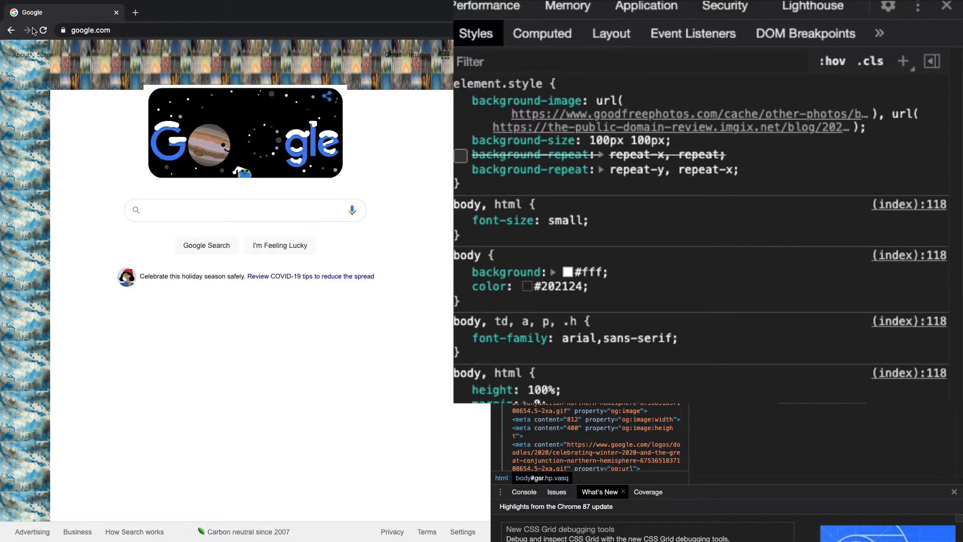
{"action": "mouse_move", "coordinate": [587, 113]}
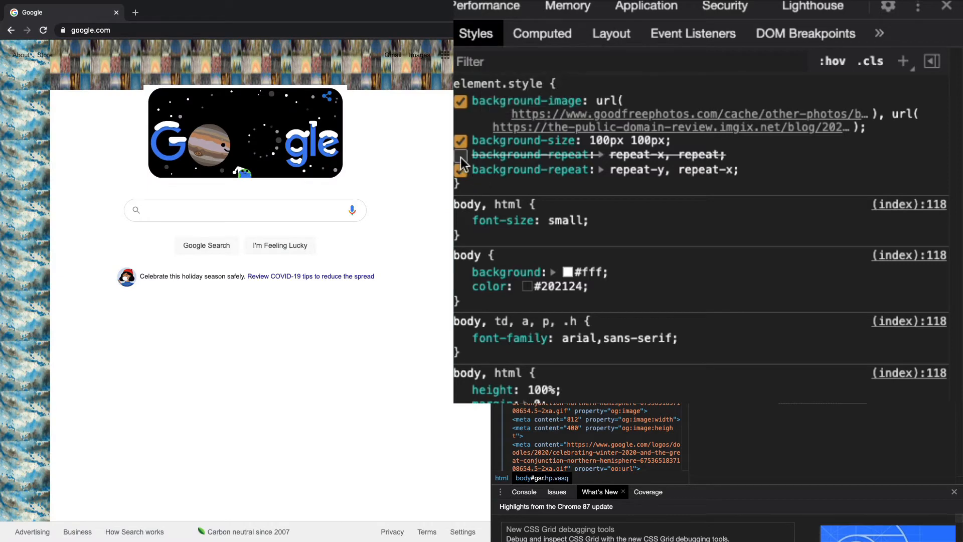
{"action": "left_click", "coordinate": [460, 154]}
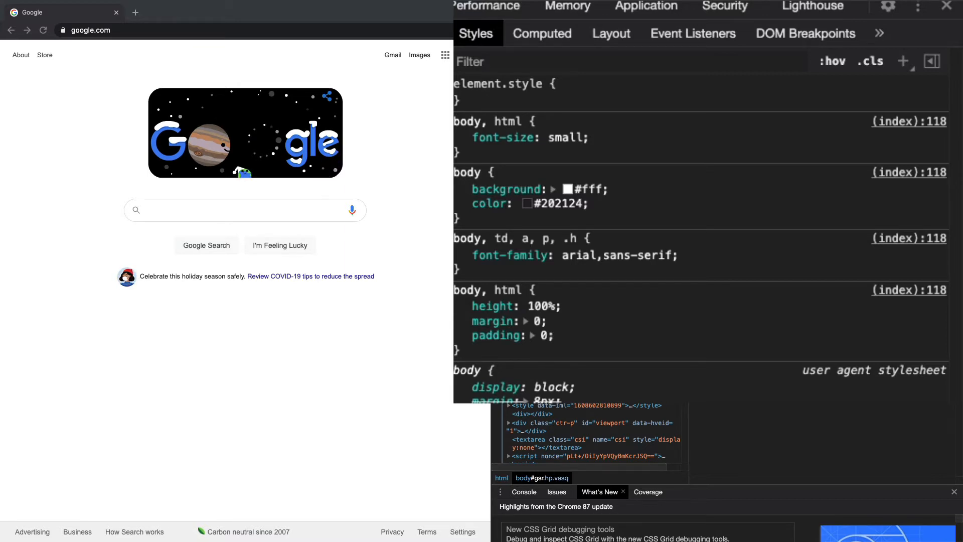
{"action": "mouse_move", "coordinate": [506, 103]}
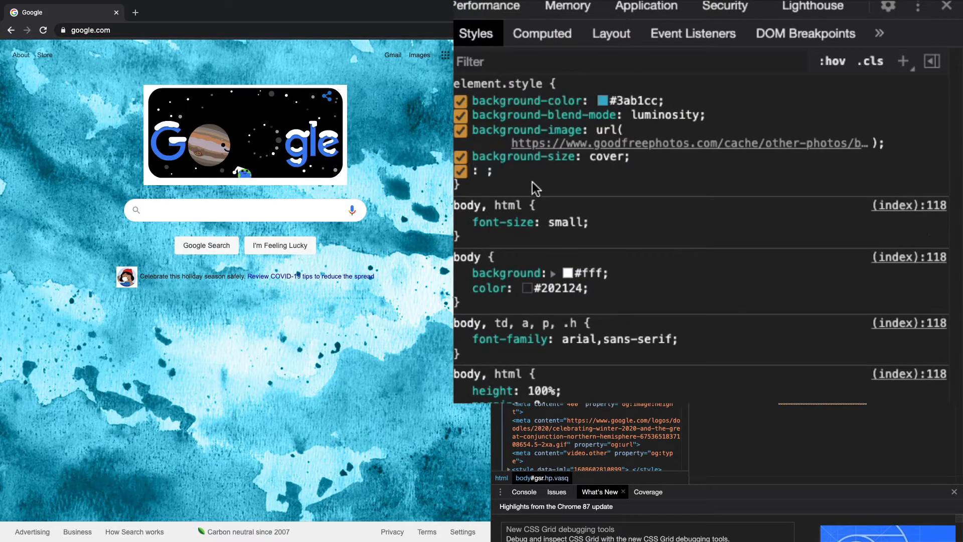
- Preview blend modes such as color-dodge and hue over the #325158 background colour
{"action": "left_click", "coordinate": [603, 101]}
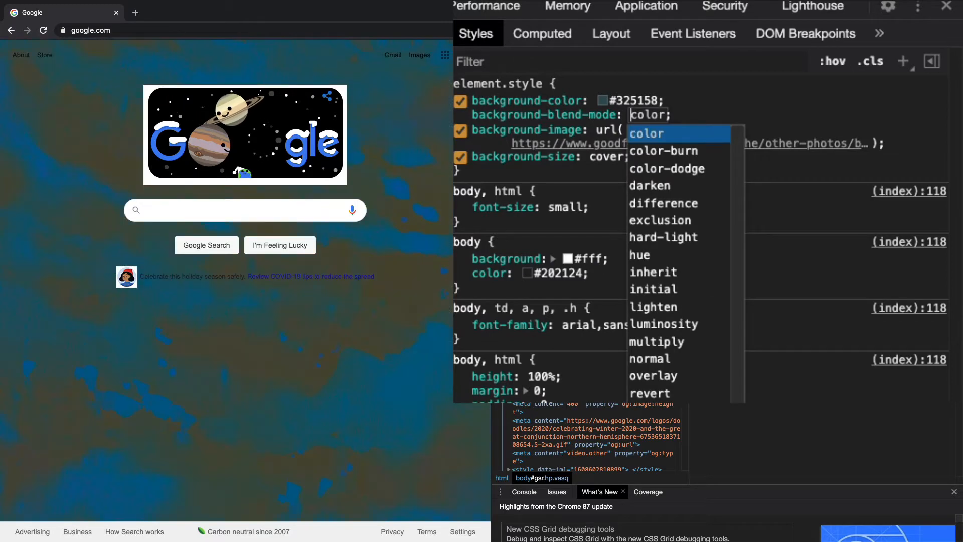
{"action": "left_click", "coordinate": [667, 168]}
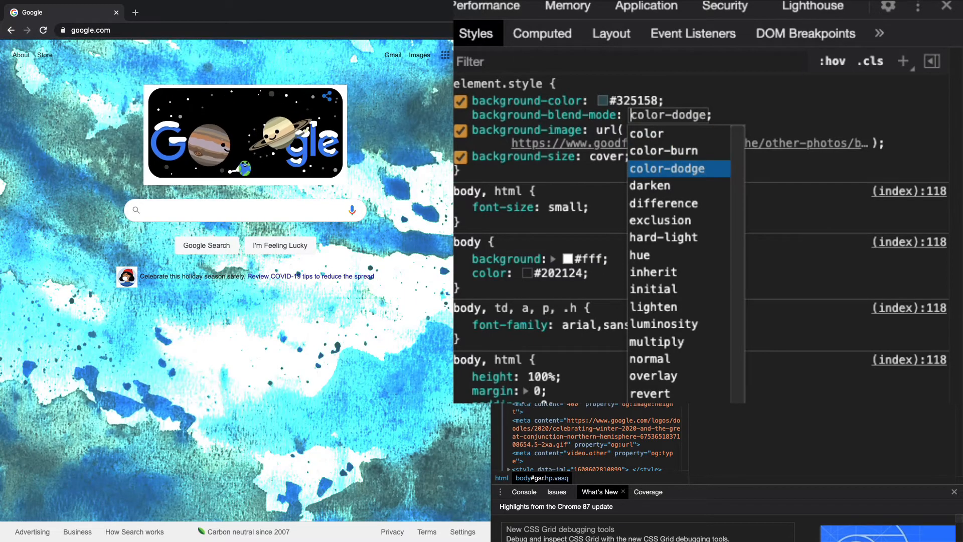
{"action": "left_click", "coordinate": [659, 219]}
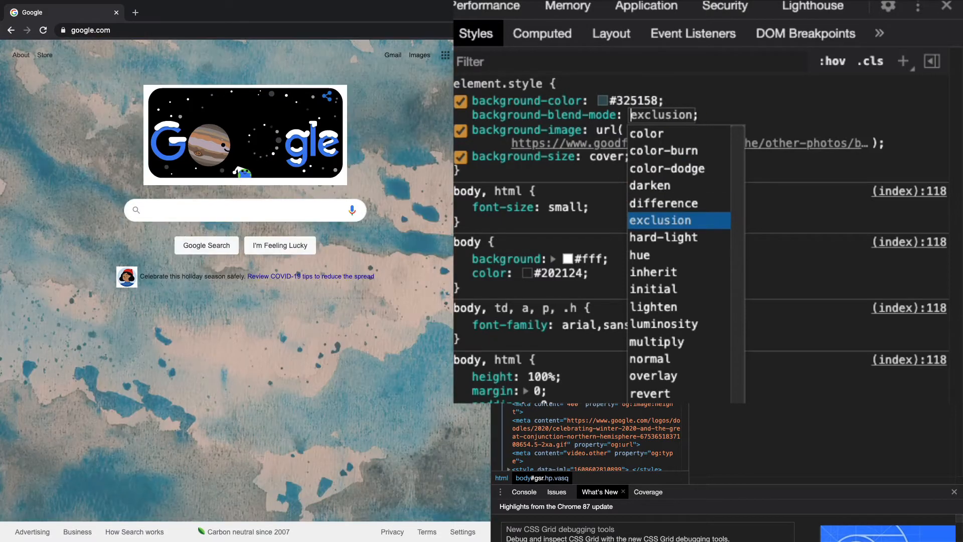
{"action": "left_click", "coordinate": [641, 254]}
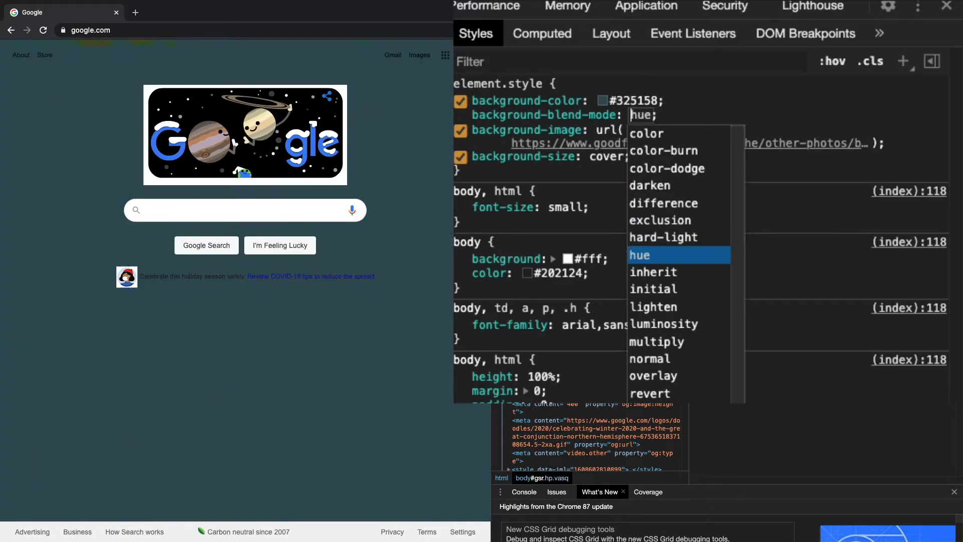
{"action": "left_click", "coordinate": [654, 306]}
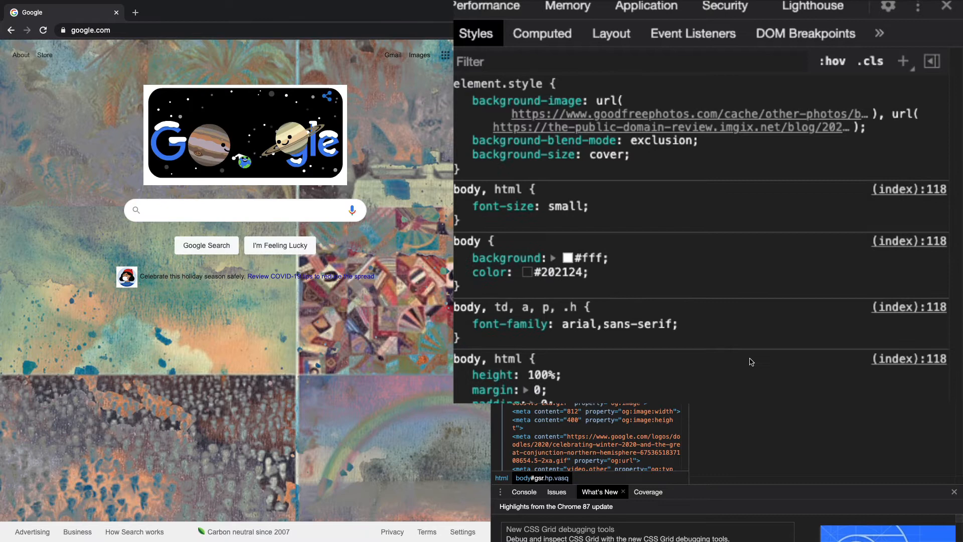
- Begin replacing the body's inline background styles for the two exclusion-blended images
{"action": "left_click", "coordinate": [43, 29]}
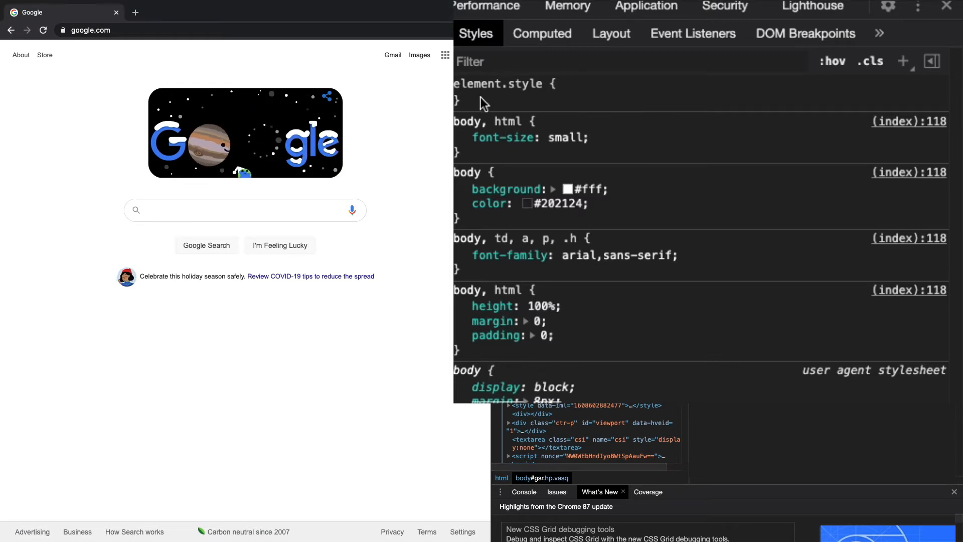
- Rotate the body with transform: rotate(72deg), then try 41deg and 18deg
{"action": "type", "text": "transform: rotate(72deg);"}
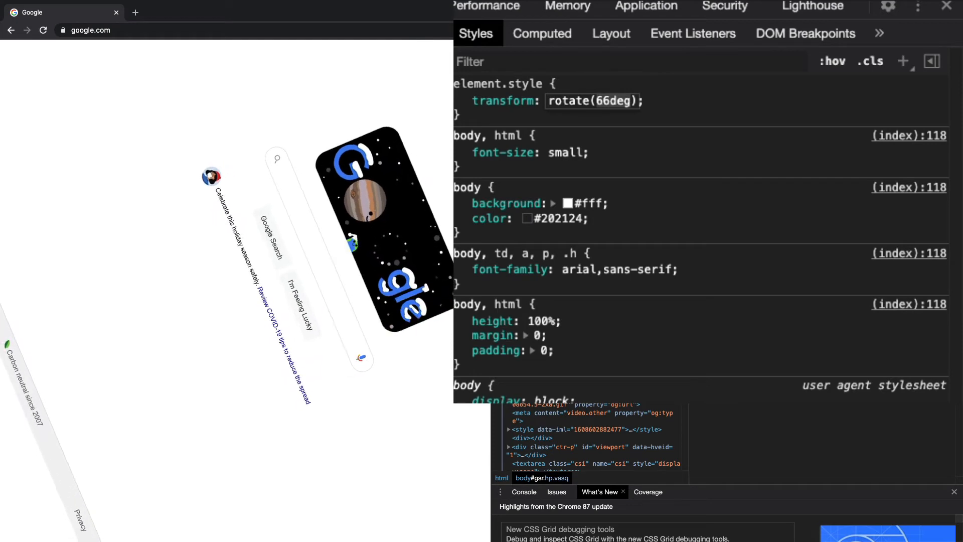
{"action": "type", "text": "41deg"}
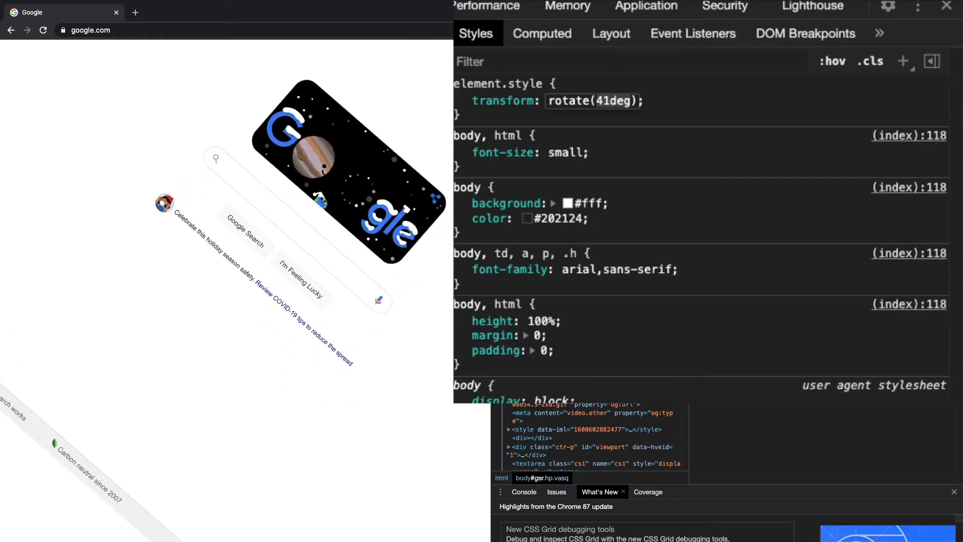
{"action": "type", "text": "18deg"}
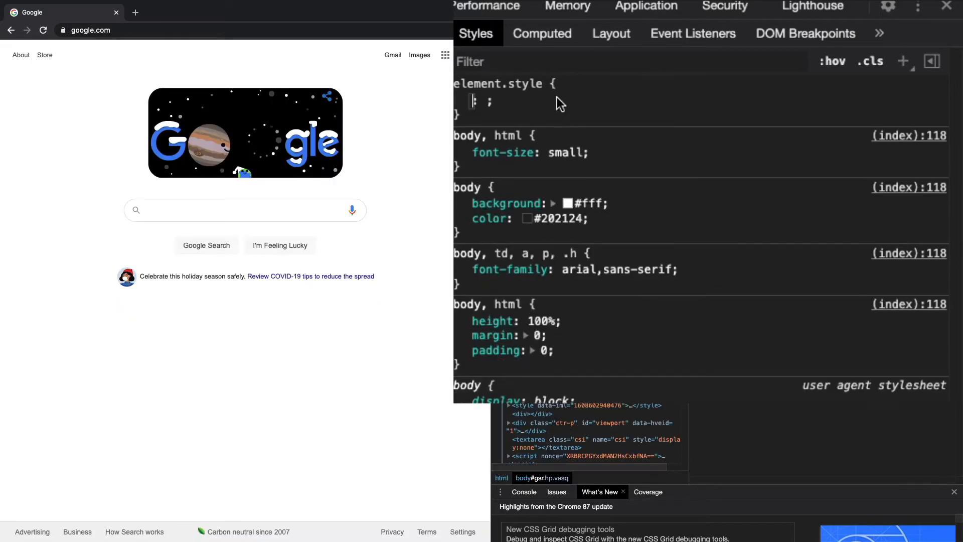
{"action": "type", "text": "transform"}
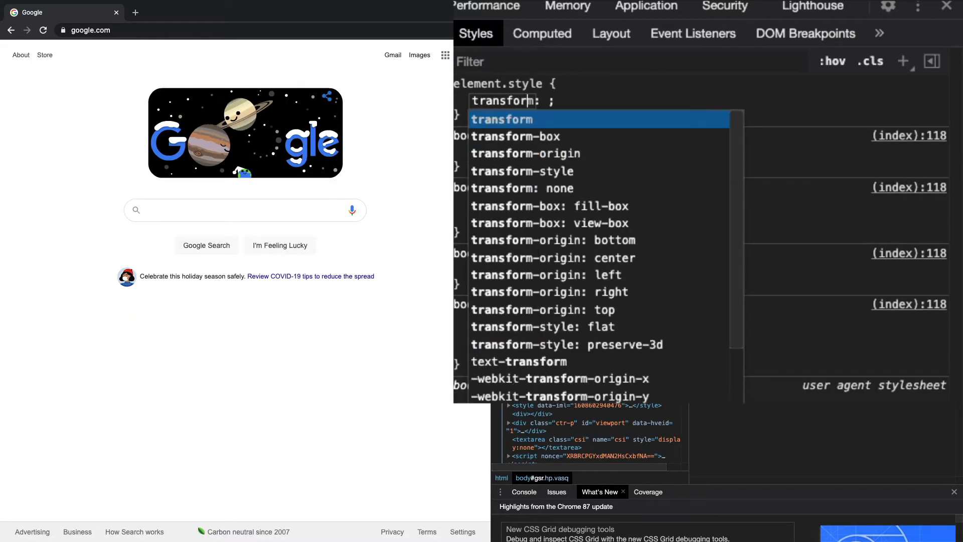
{"action": "type", "text": "rotate3d(1, 1, 1, 45deg)"}
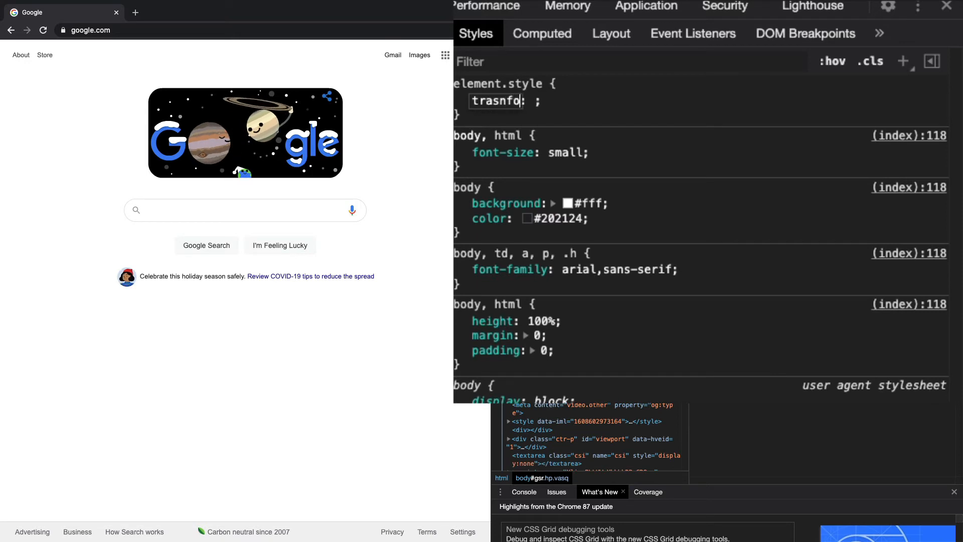
- Add transform: scale(1.5) to the body and switch the stretch transform off
{"action": "type", "text": "transform"}
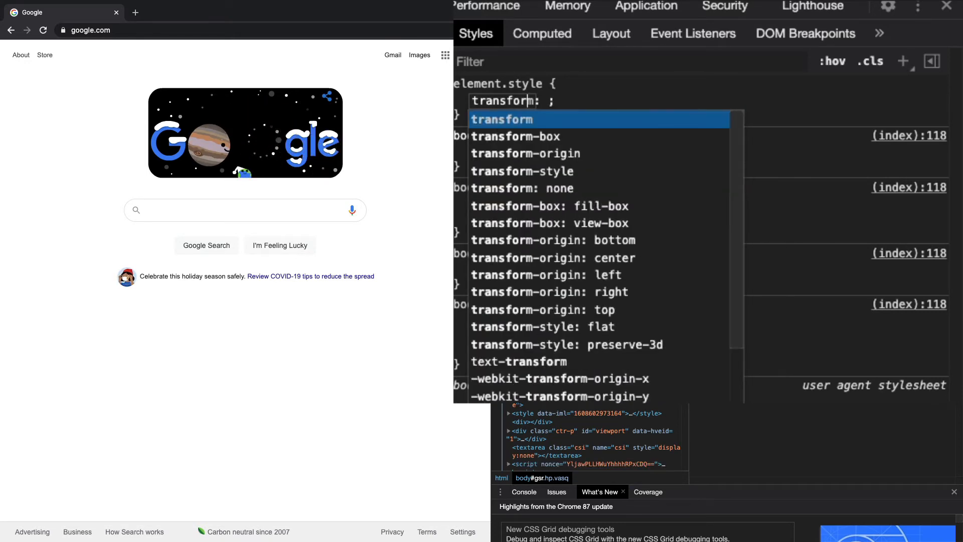
{"action": "type", "text": "scale(1.5)"}
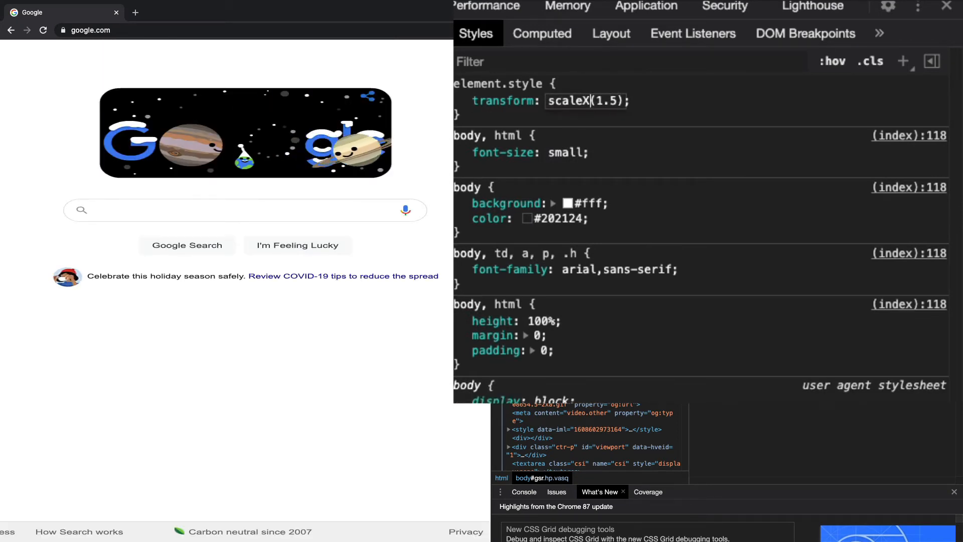
{"action": "left_click", "coordinate": [461, 152]}
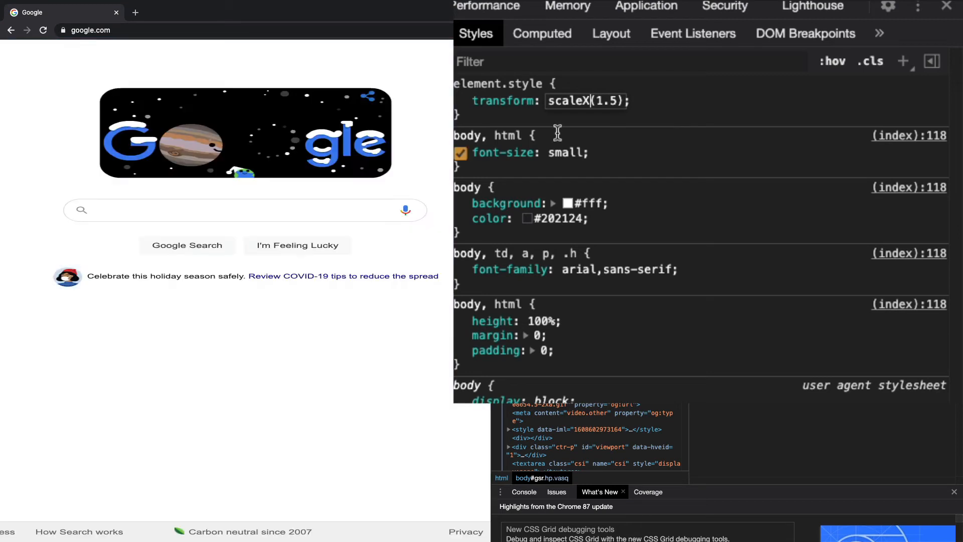
{"action": "left_click", "coordinate": [460, 153]}
{"action": "type", "text": "kew"}
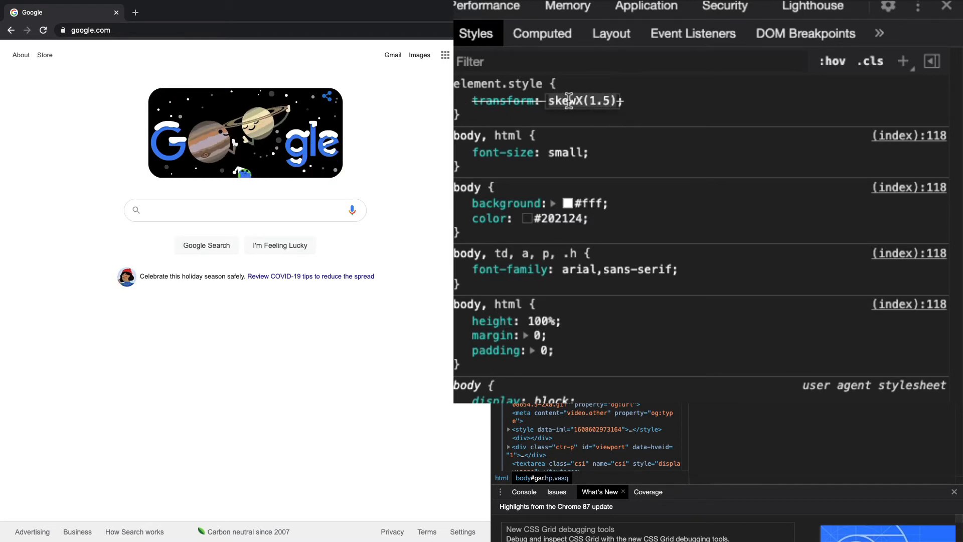
- Skew the body with skewX and push the angle to 54deg
{"action": "type", "text": "skew(10deg, 10deg)"}
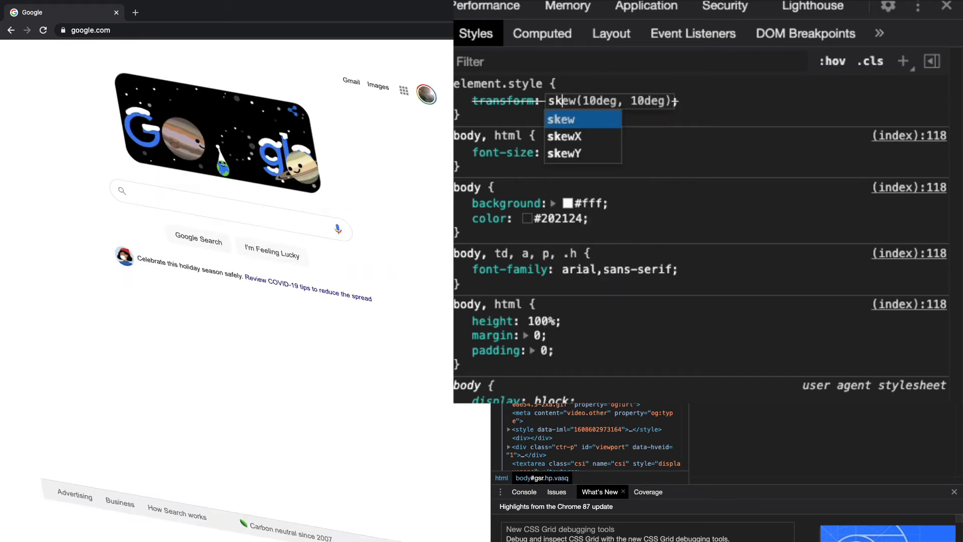
{"action": "left_click", "coordinate": [564, 135]}
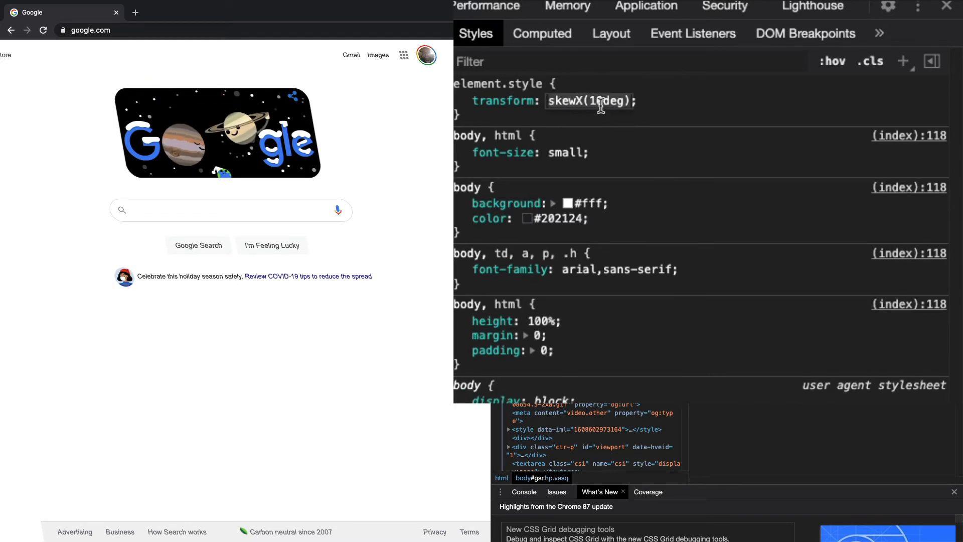
{"action": "left_click", "coordinate": [460, 100]}
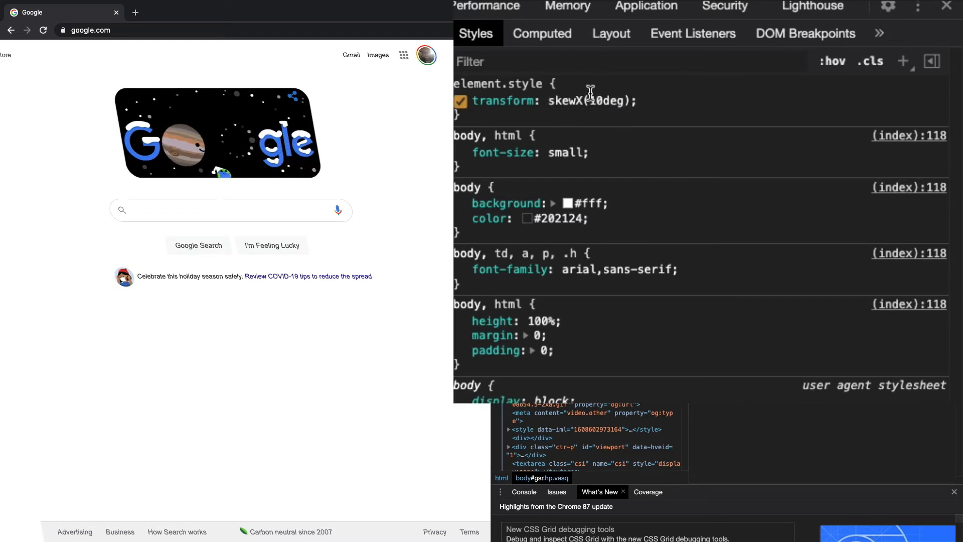
{"action": "left_click", "coordinate": [590, 100]}
{"action": "type", "text": "43"}
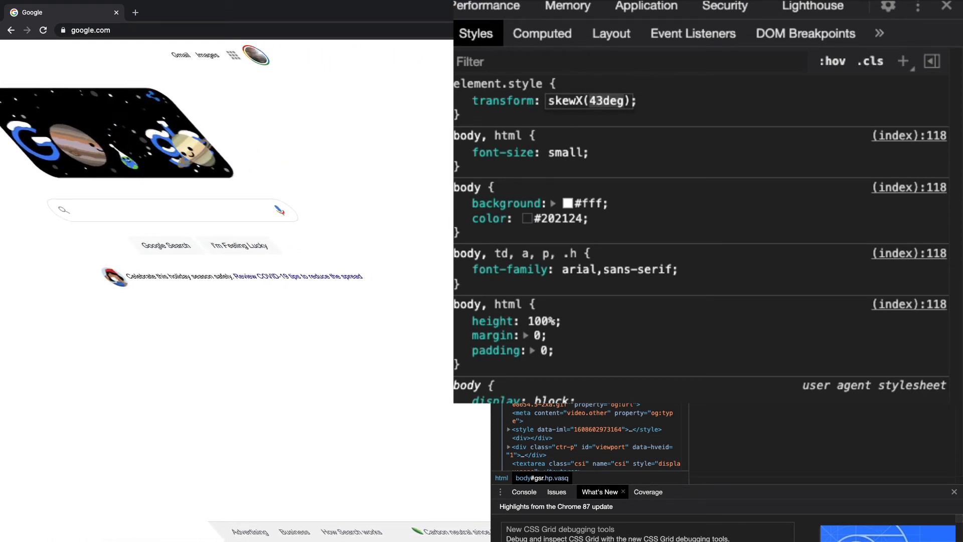
{"action": "type", "text": "54deg"}
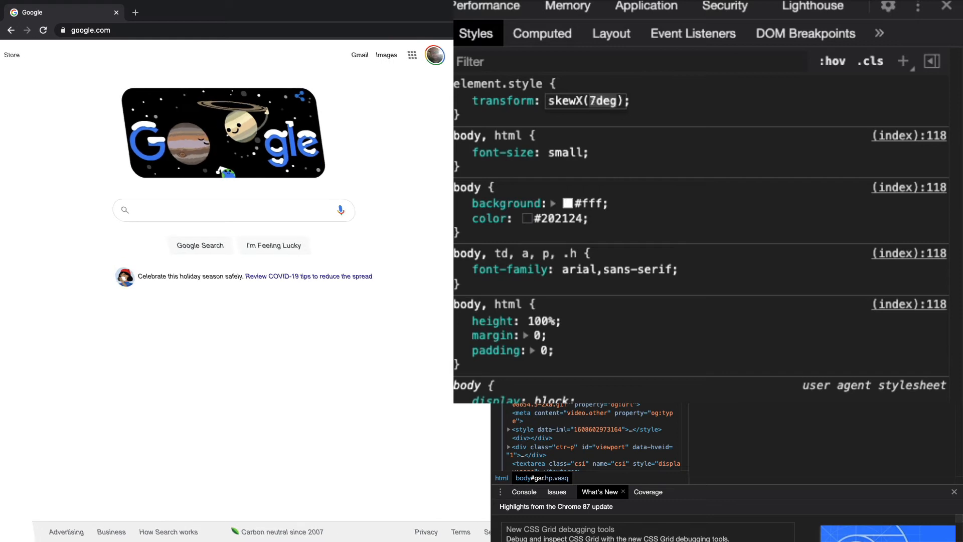
- Replace it with skew(10deg, 10deg) and change the first angle to 22
{"action": "left_click", "coordinate": [584, 101]}
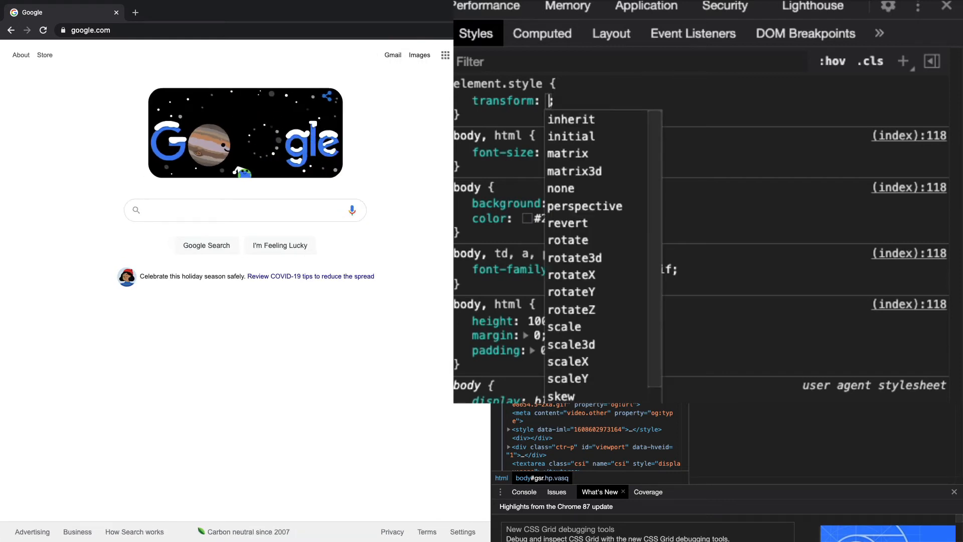
{"action": "type", "text": "skew(10deg, 10deg);"}
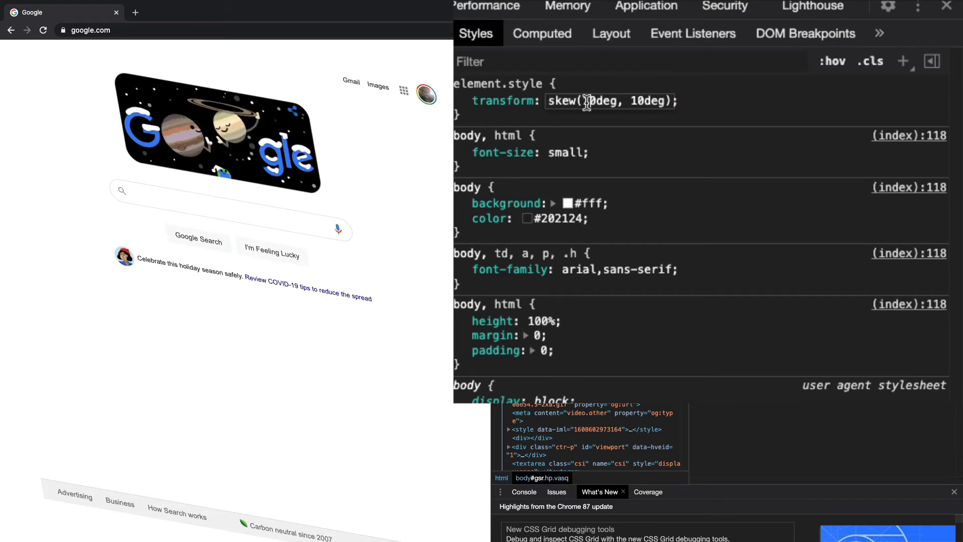
{"action": "type", "text": "22"}
{"action": "type", "text": "background: ;"}
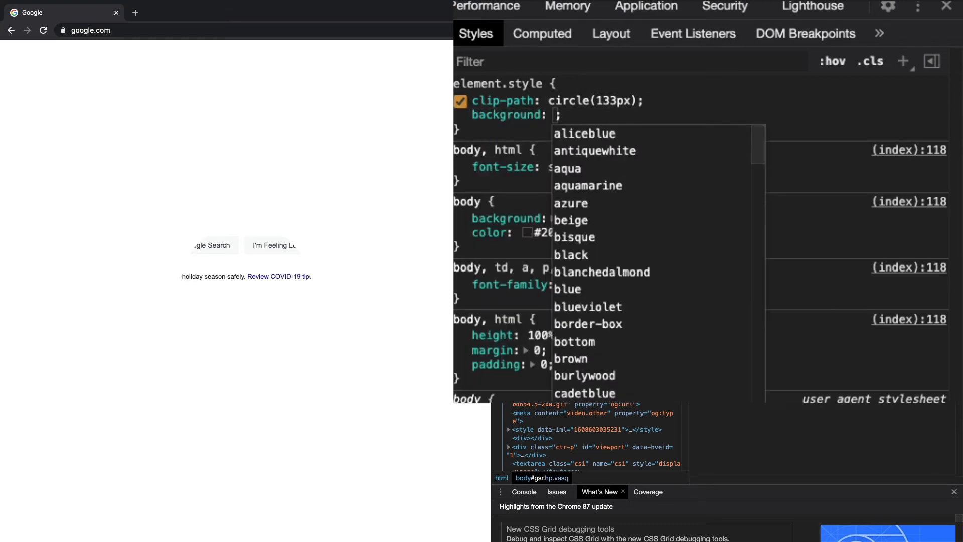
- Add background: blue then switch it off, and enlarge the clip circle radius to 174px
{"action": "type", "text": "blue"}
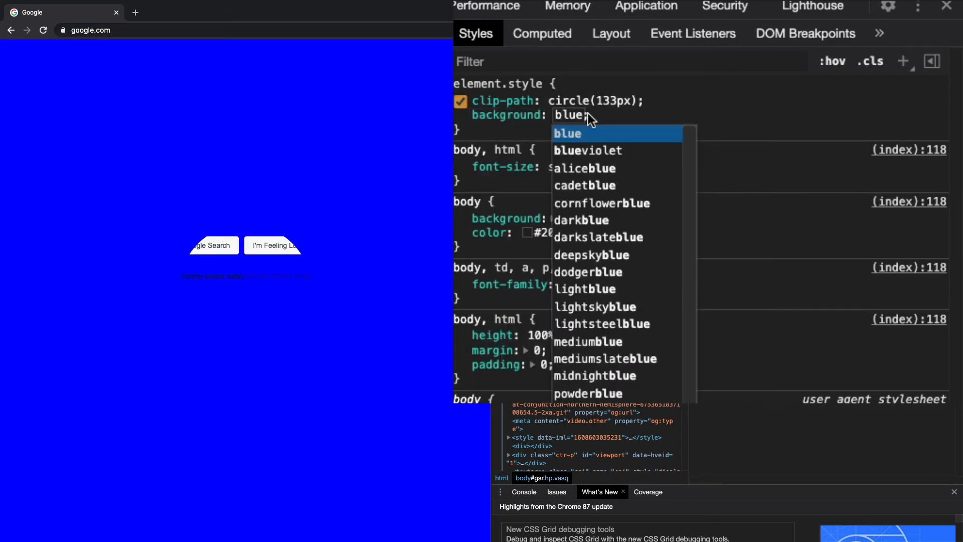
{"action": "left_click", "coordinate": [460, 116]}
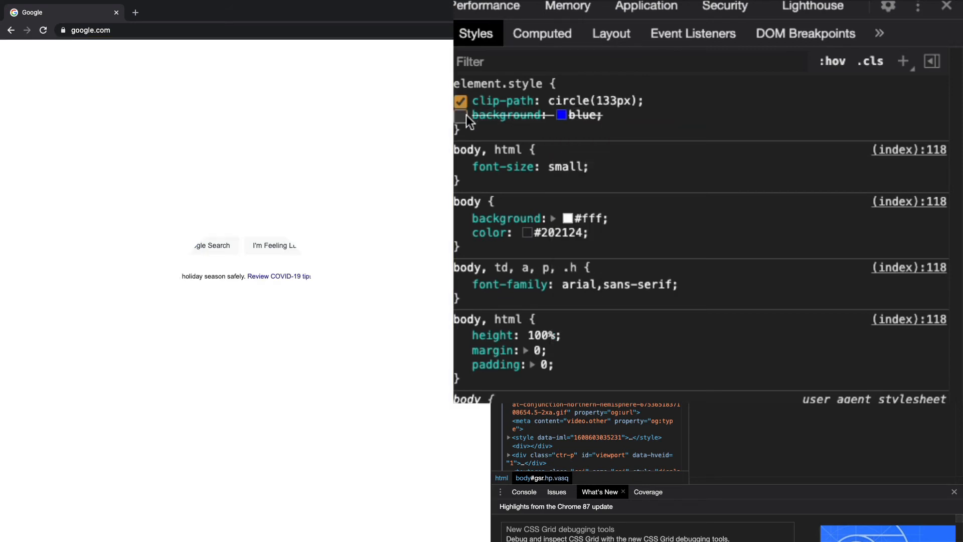
{"action": "left_click", "coordinate": [593, 100]}
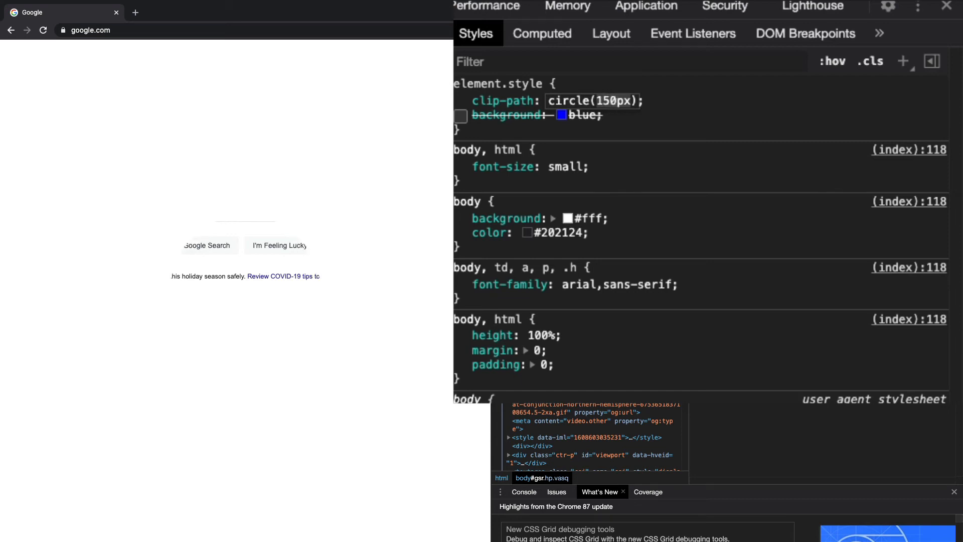
{"action": "type", "text": "174px"}
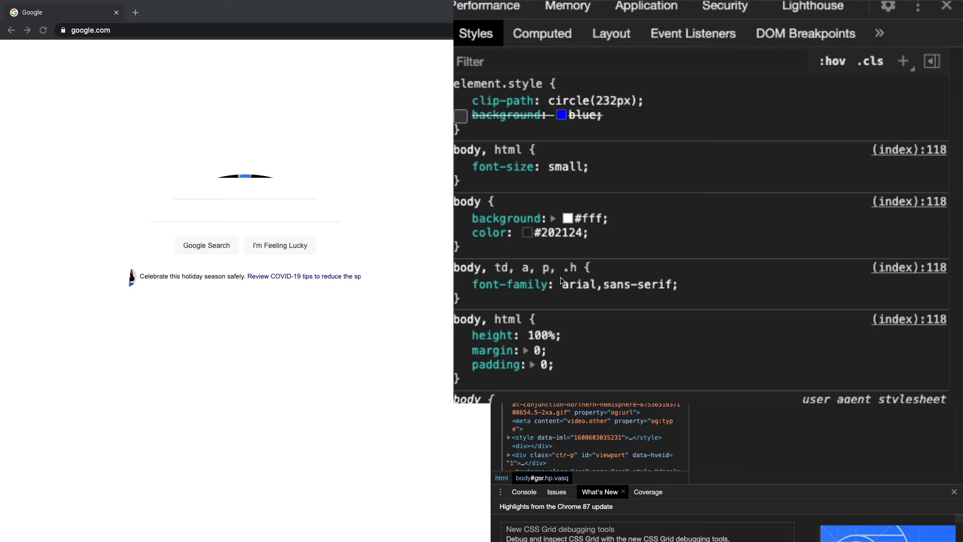
{"action": "left_click", "coordinate": [460, 100]}
{"action": "type", "text": "cursor: nesw-resize;"}
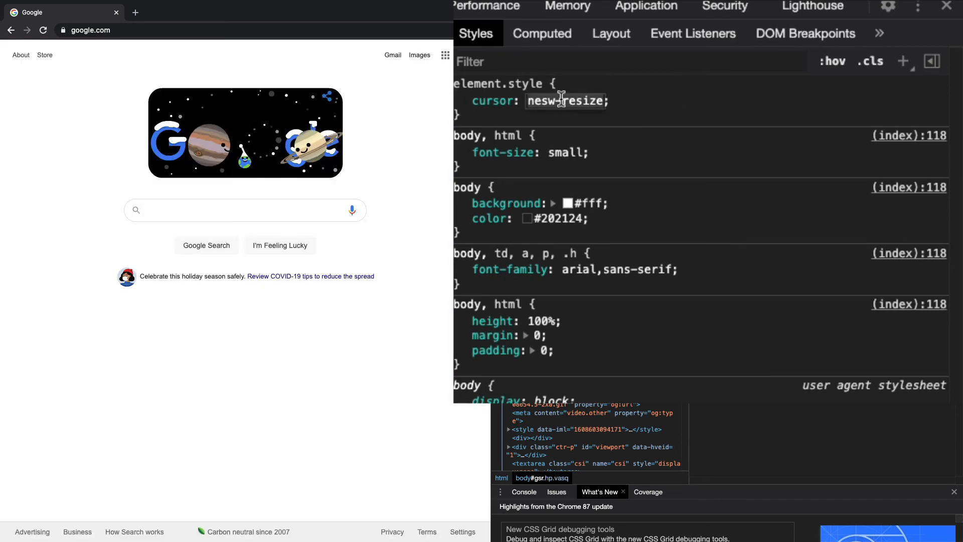
- Change the body's inline cursor value from nesw-resize to grabbing
{"action": "left_click", "coordinate": [564, 101]}
{"action": "type", "text": "grabbing"}
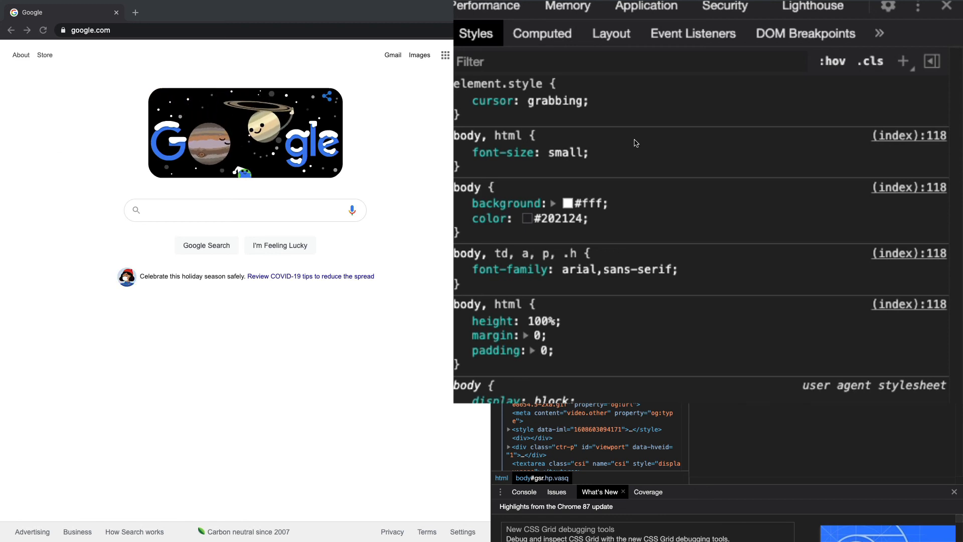
- Add a url() heart-image cursor with pointer fallback and preview it over the page
{"action": "left_click", "coordinate": [459, 101]}
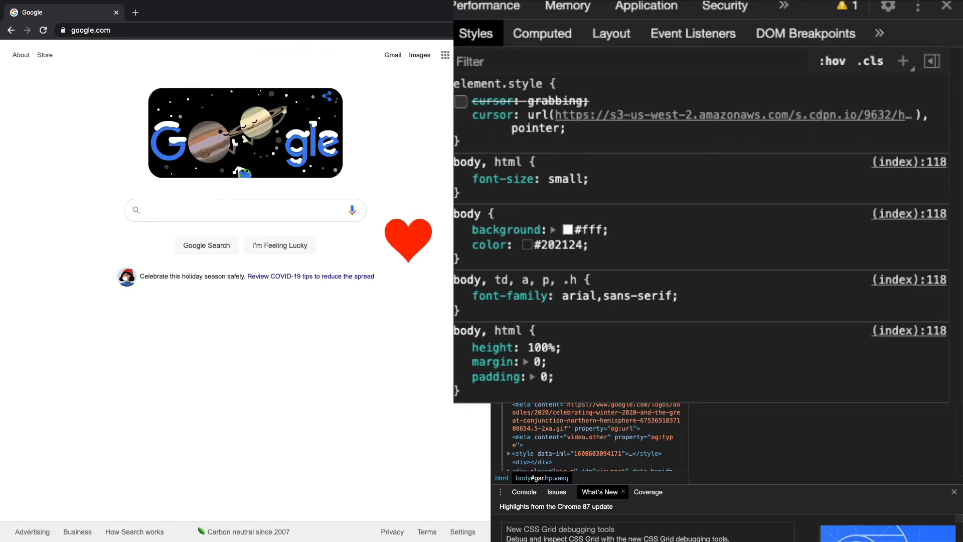
{"action": "left_click_drag", "start_coordinate": [408, 240], "coordinate": [278, 252]}
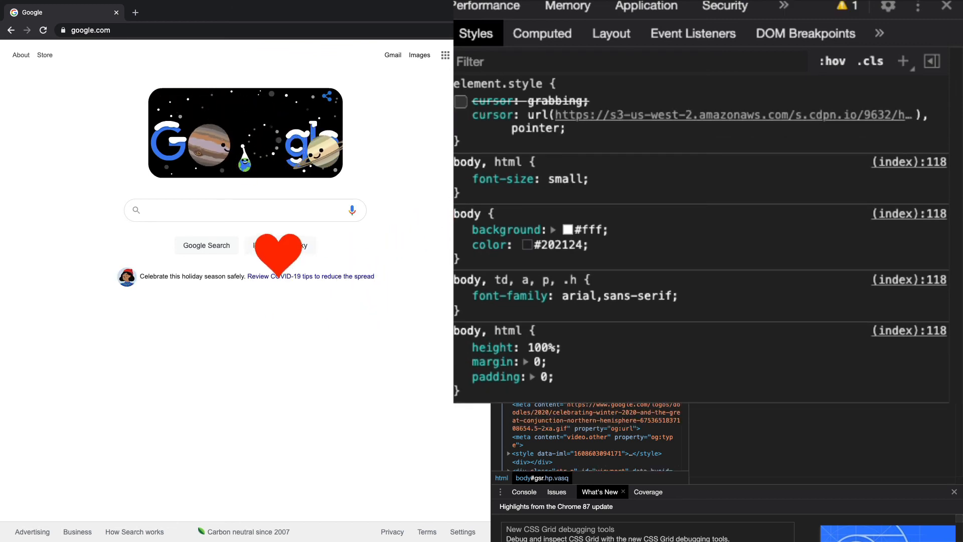